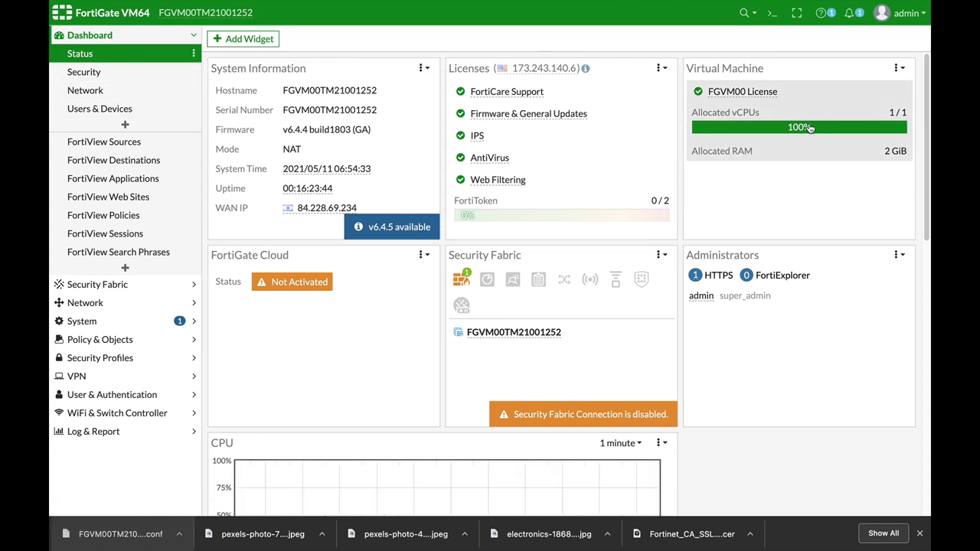
Confirm SSH administrative access is enabled on port1 (192.168.1.88), then bring up the CLI Console.
click(928, 13)
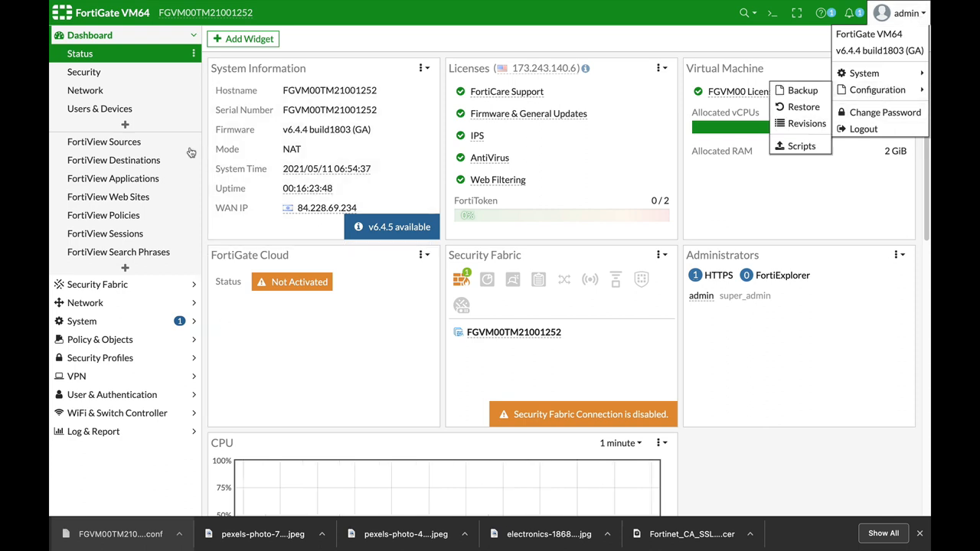
mouse_move(141, 119)
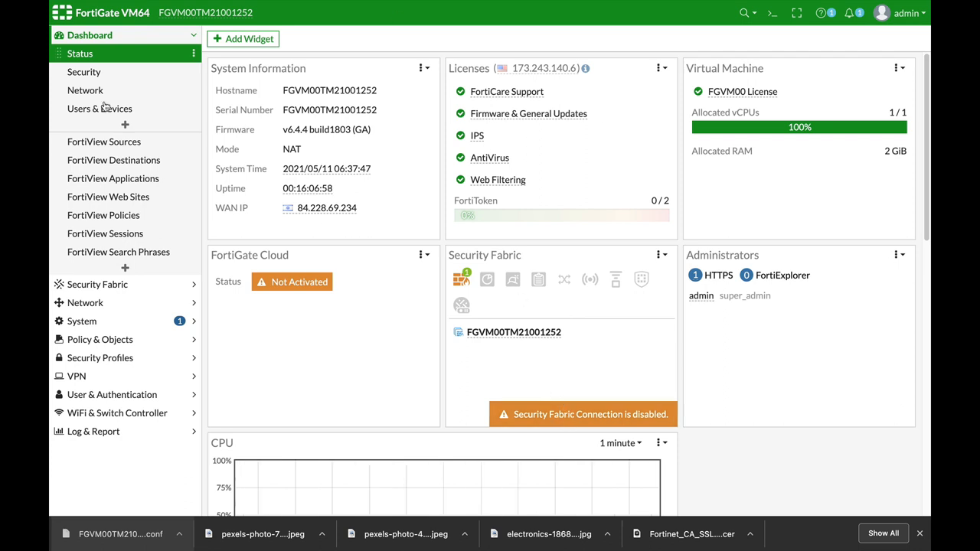
mouse_move(84, 303)
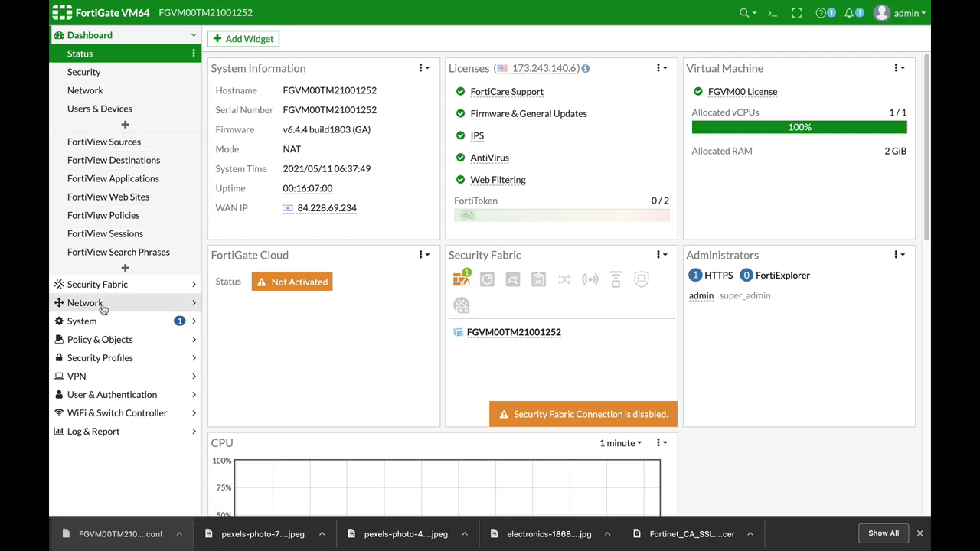
click(84, 303)
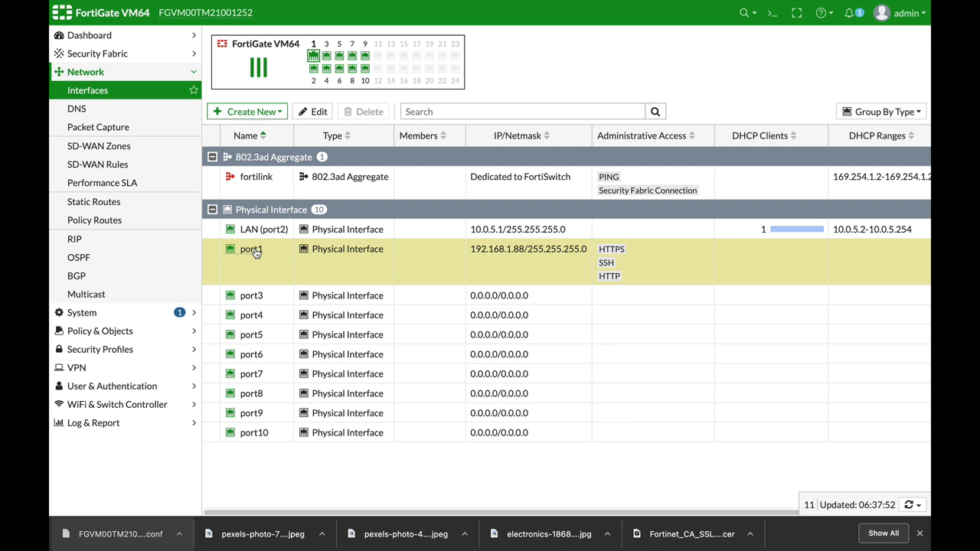
double_click(251, 249)
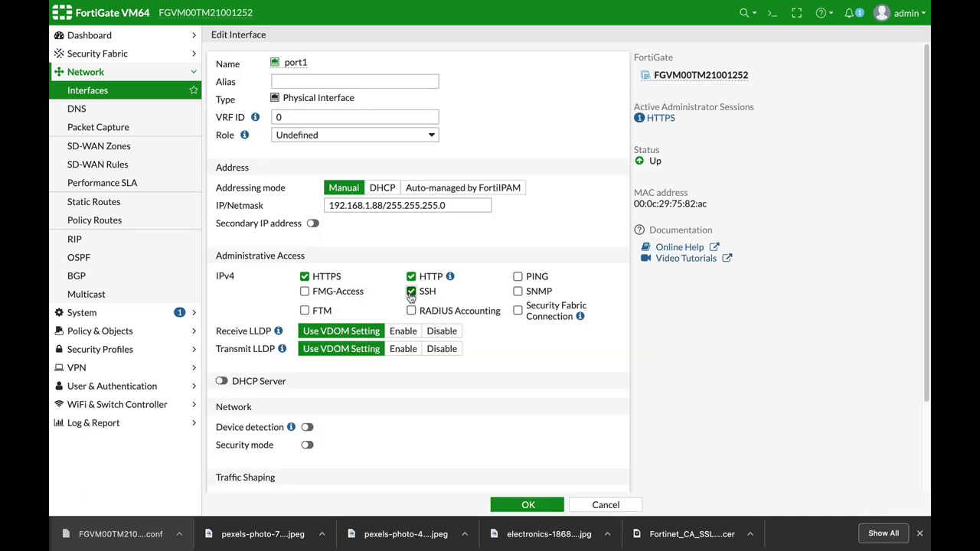
click(527, 504)
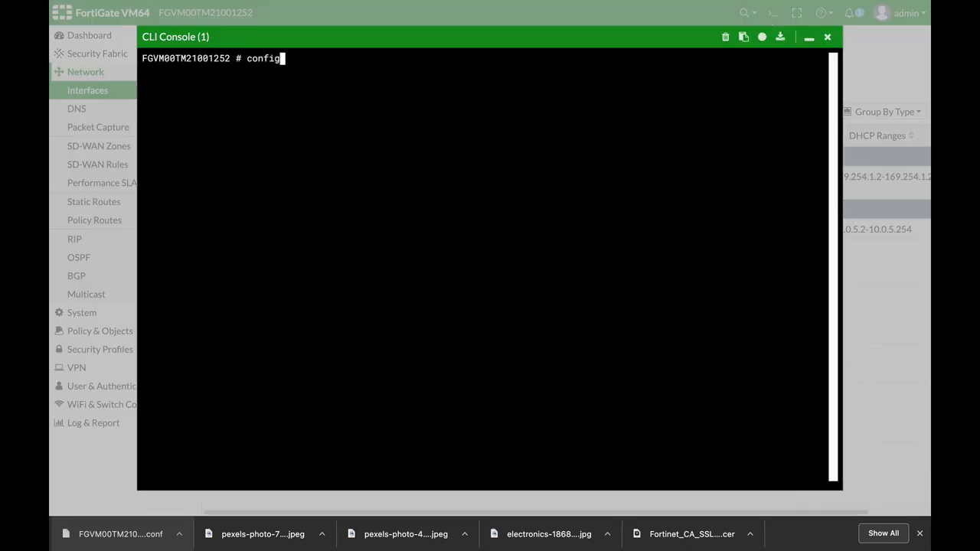
Run 'config system global', 'set admin-scp enable' and 'end' in the CLI Console.
text(system global)
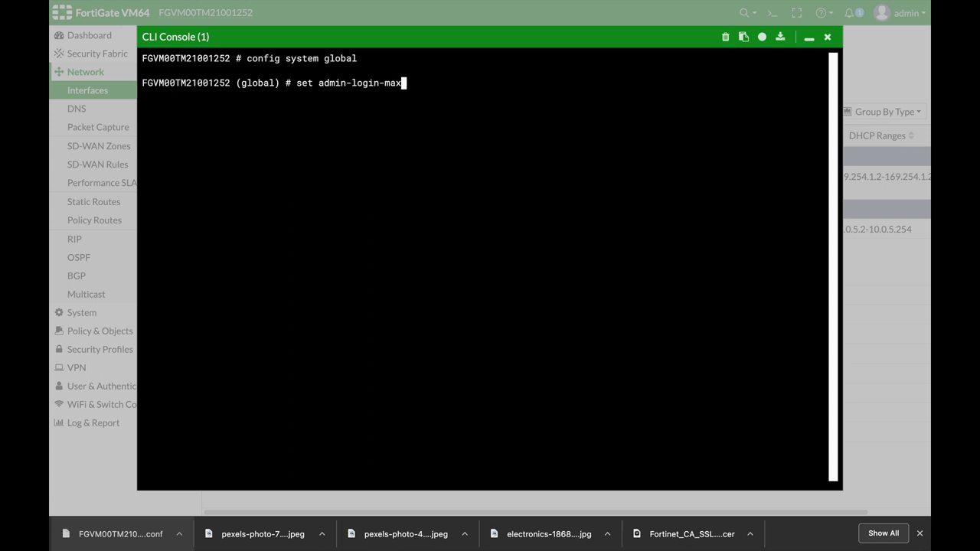
text(admin-scp)
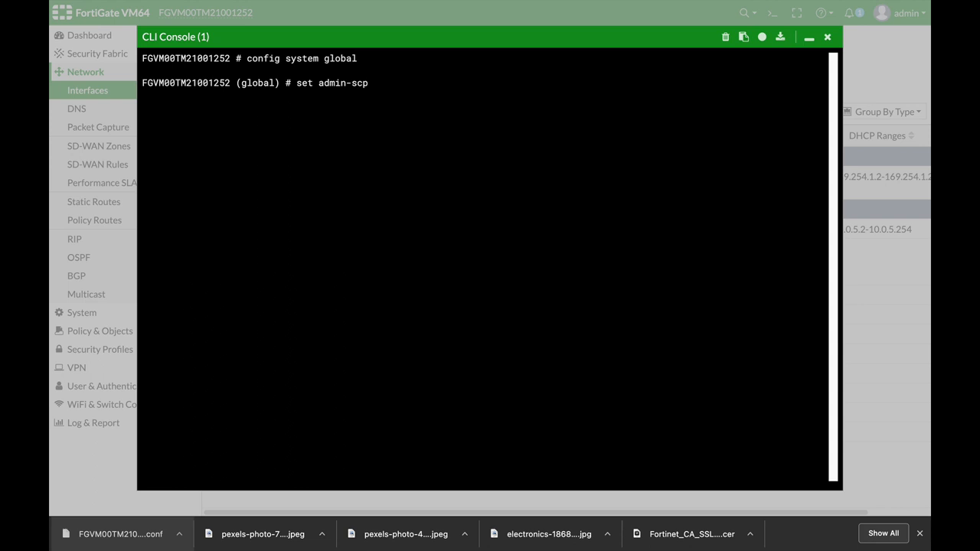
text(enable)
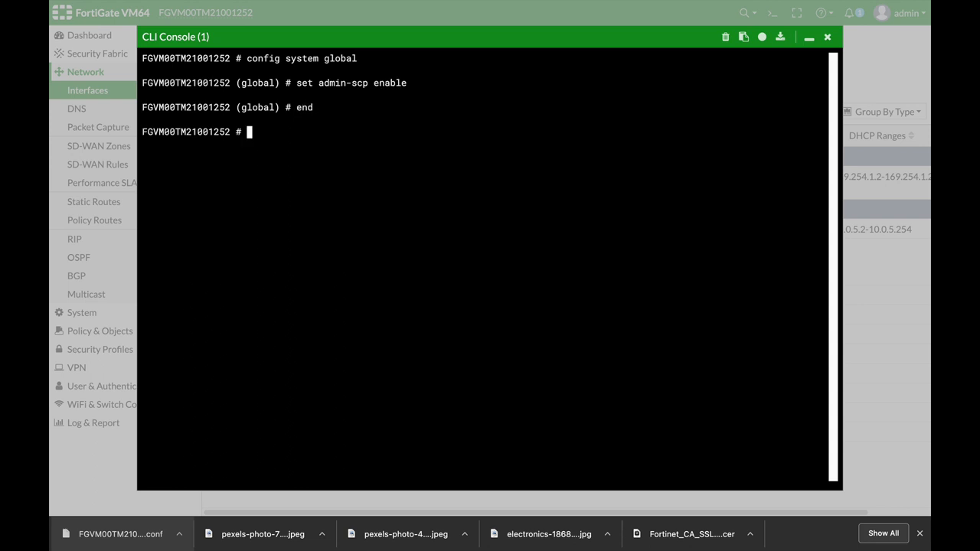
mouse_move(336, 130)
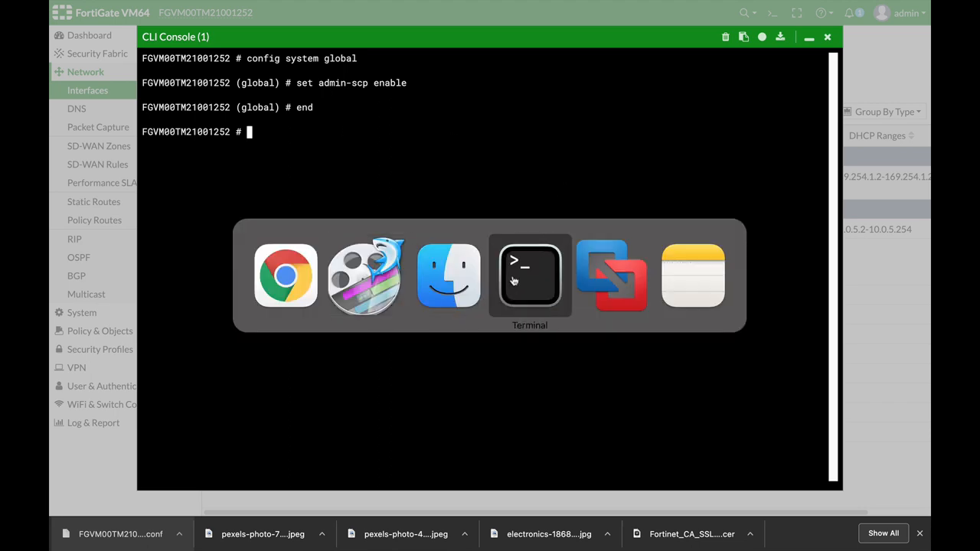
click(529, 275)
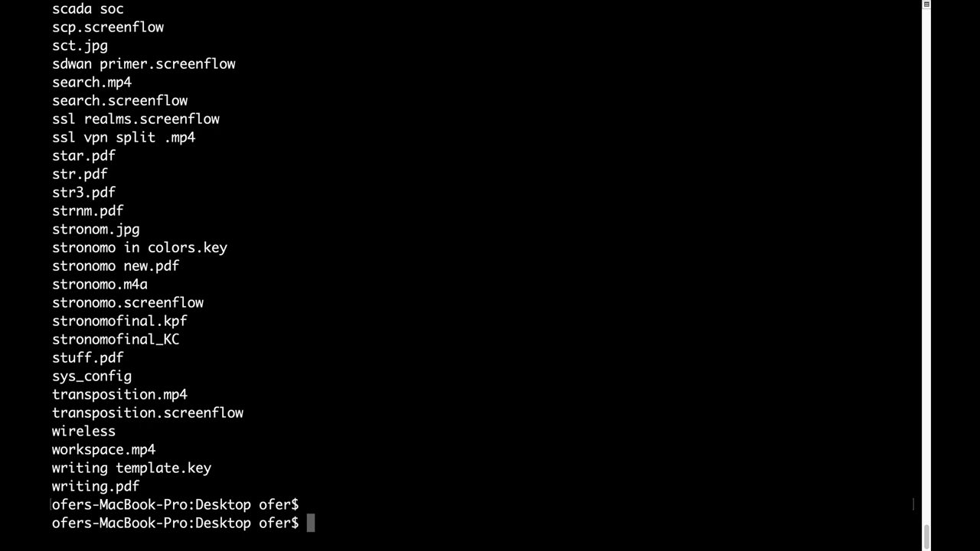
text(scp admin@192.168.1.)
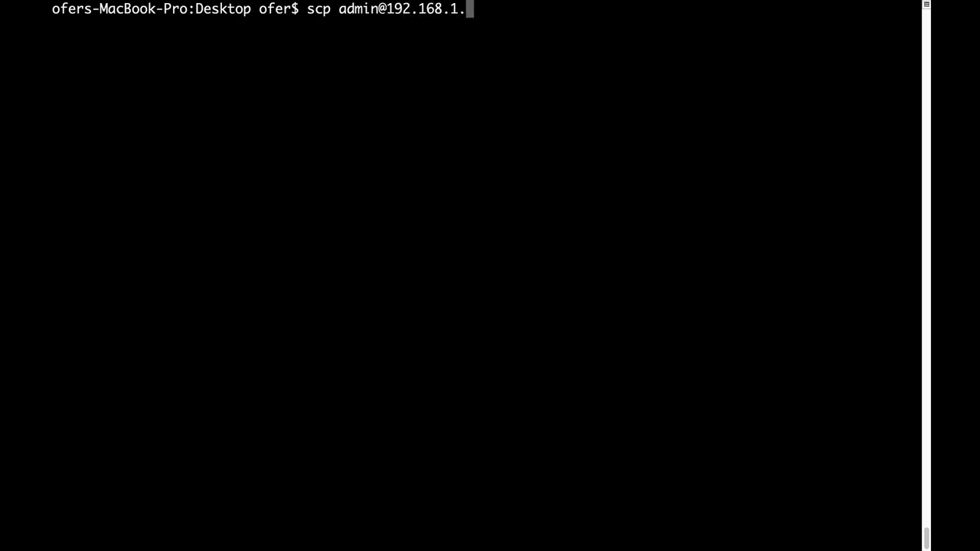
text(88)
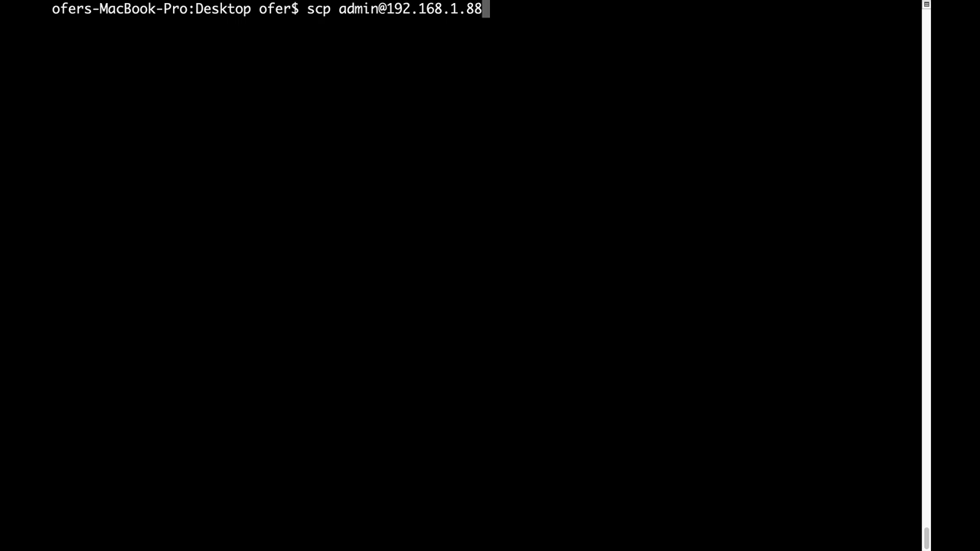
text(:)
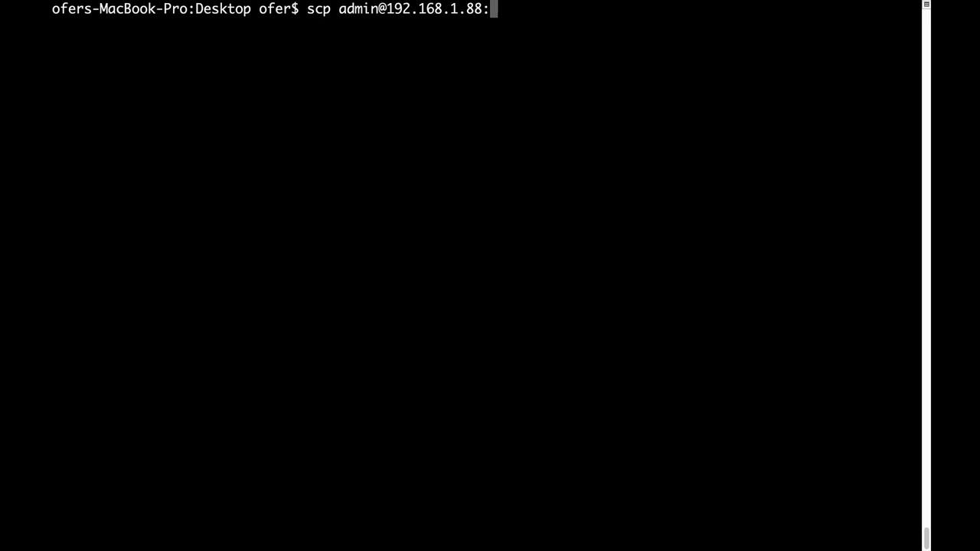
text(sys_c)
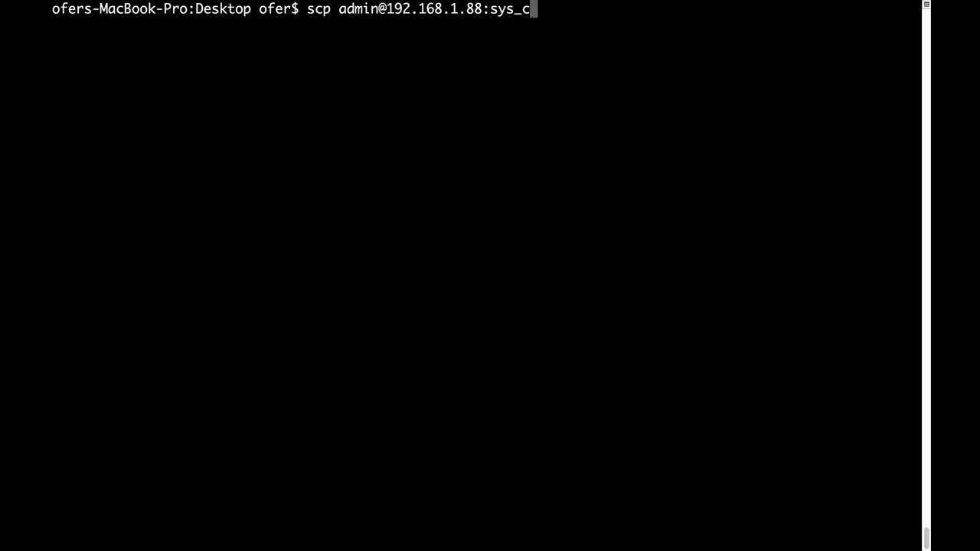
text(onfig Des)
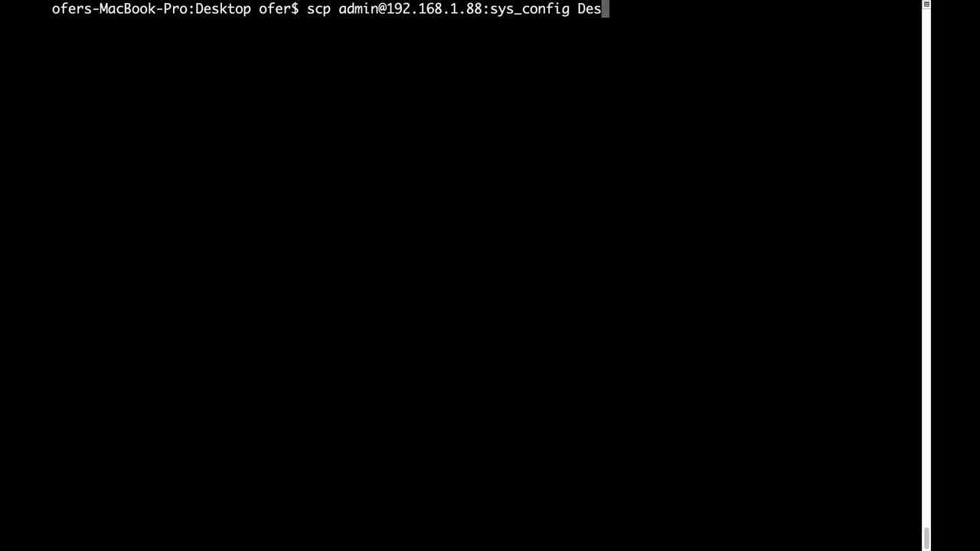
text(ktop)
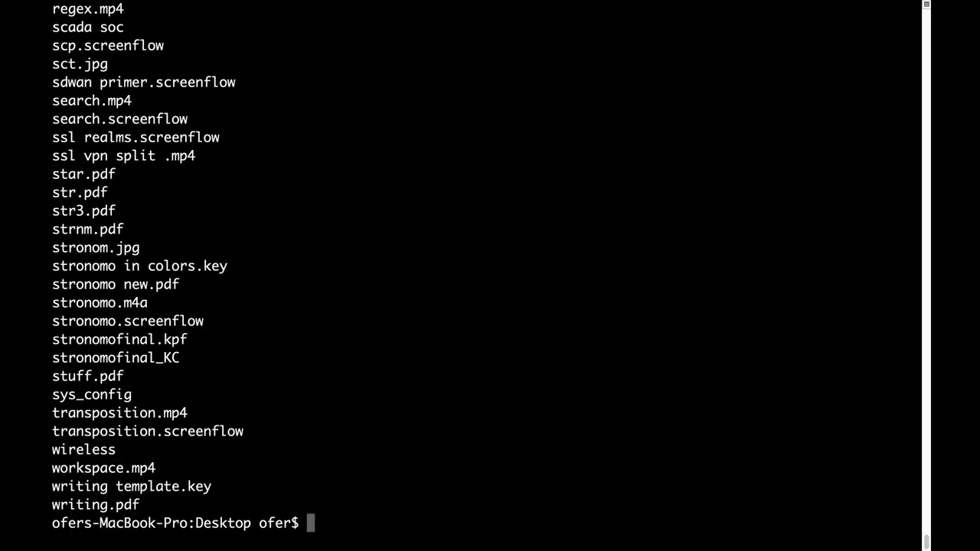
List the Desktop with 'cd Desktop' to confirm sys_config, then switch to Finder.
text(cd)
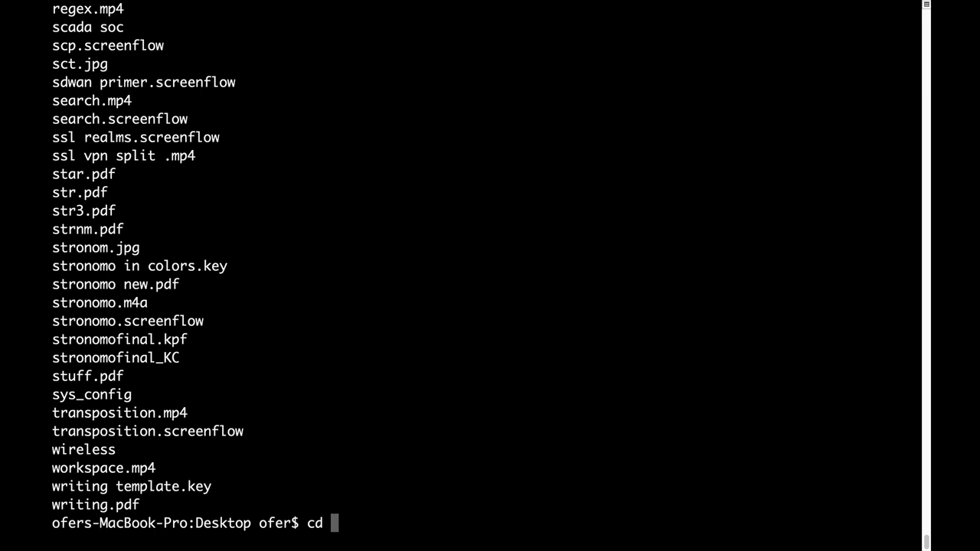
text(Desktop)
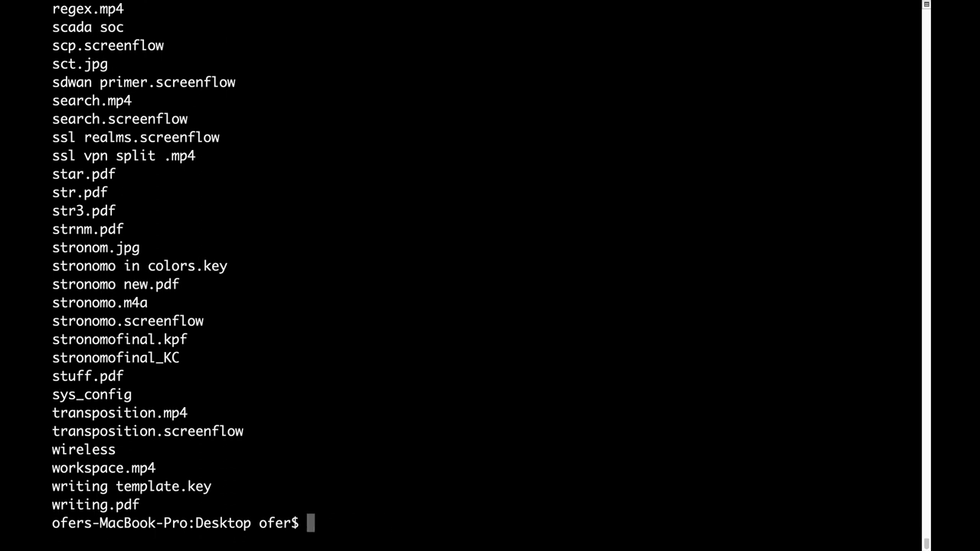
mouse_move(113, 275)
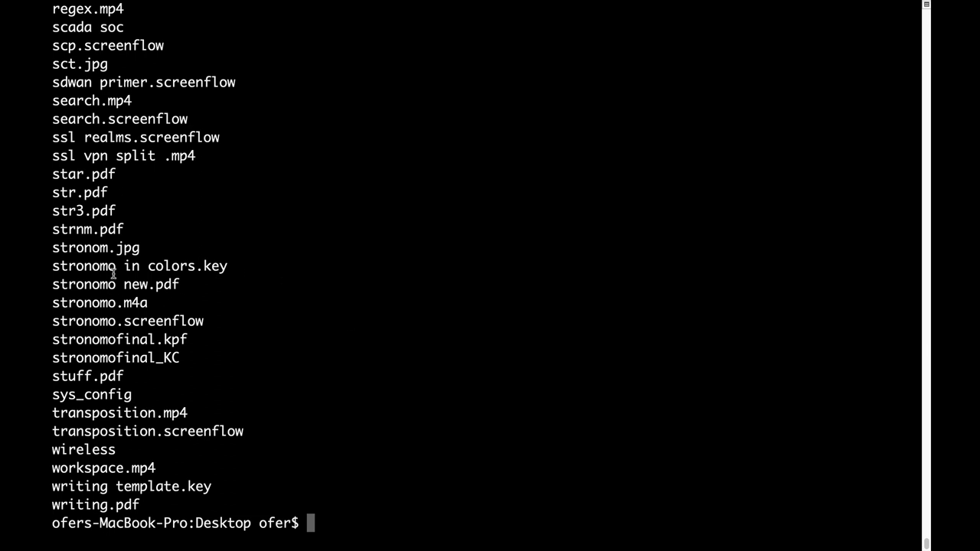
mouse_move(115, 399)
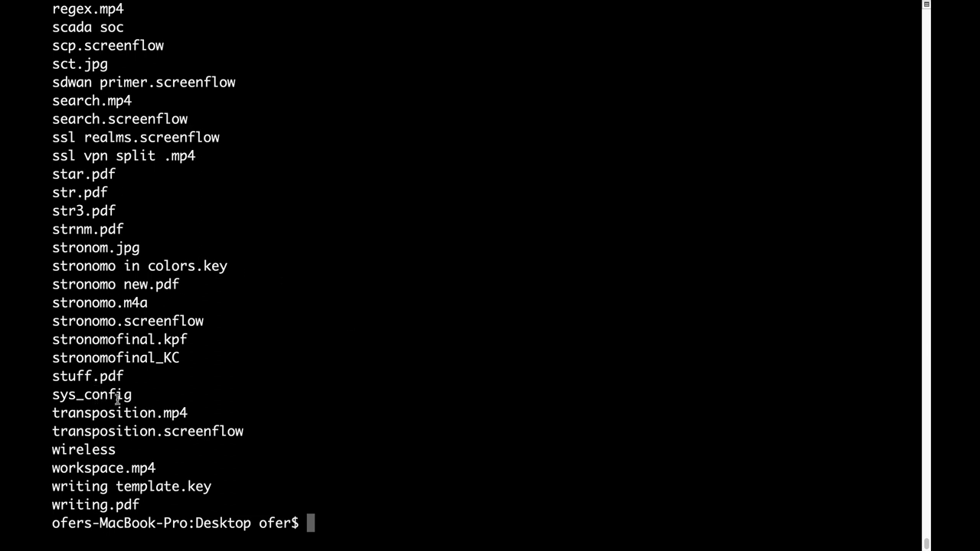
double_click(91, 394)
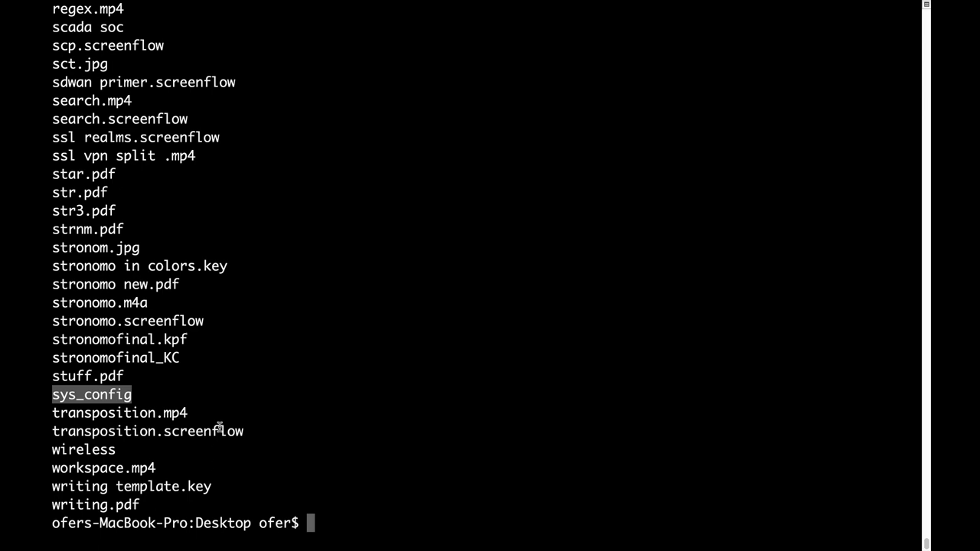
key(Cmd+Tab)
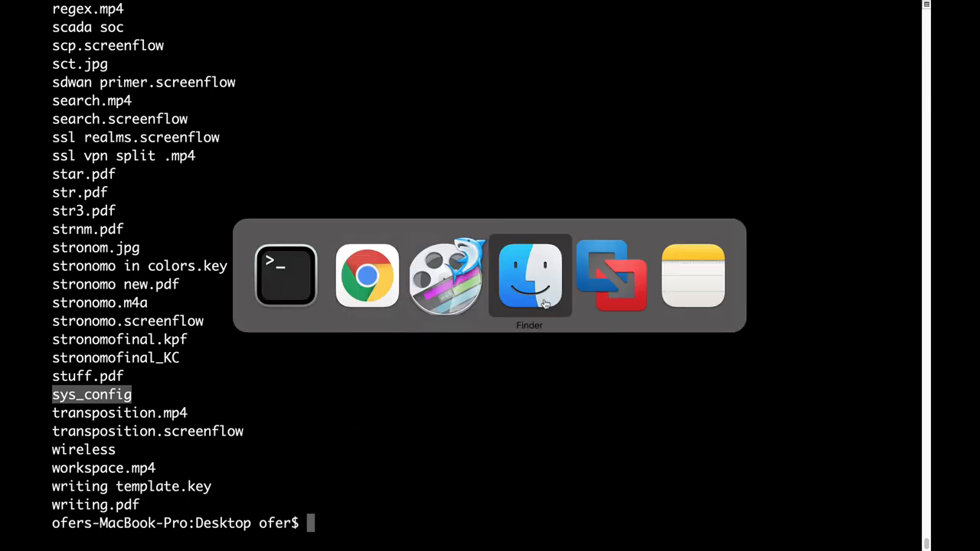
Open sys_config from the Desktop in TextEdit and scroll through the configuration.
click(529, 276)
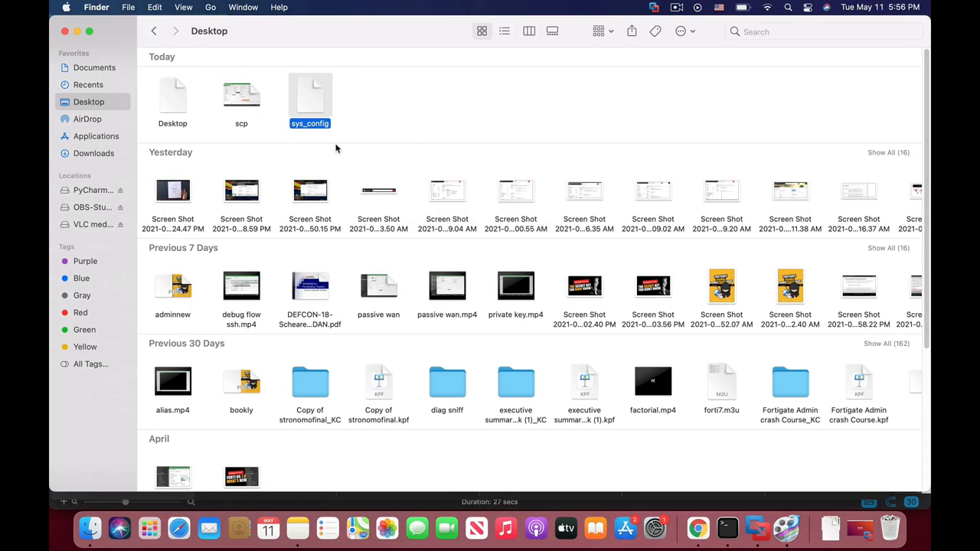
right_click(309, 96)
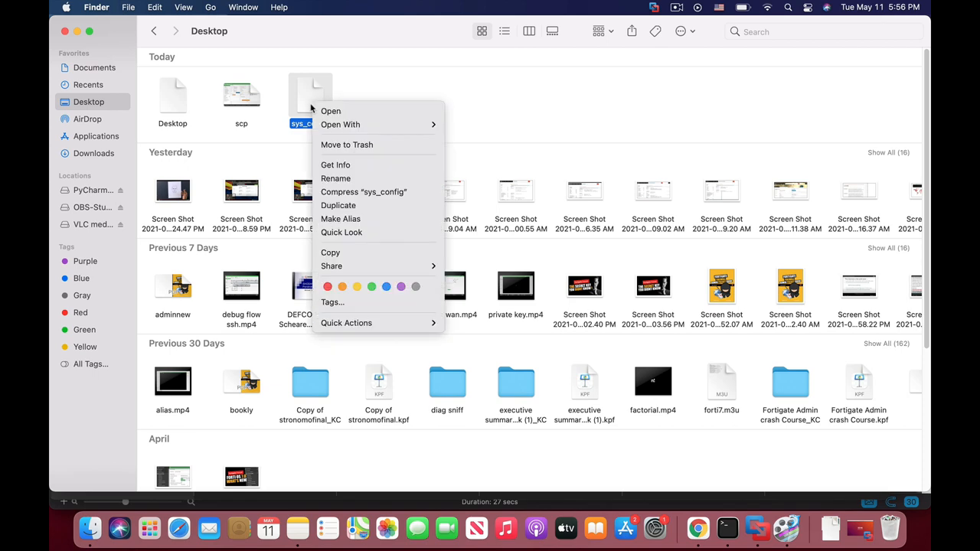
click(330, 111)
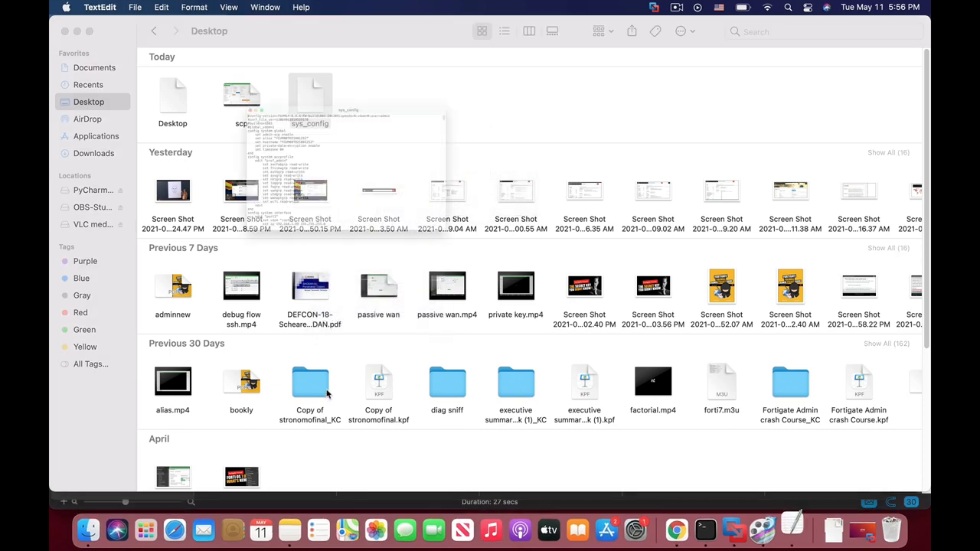
double_click(310, 100)
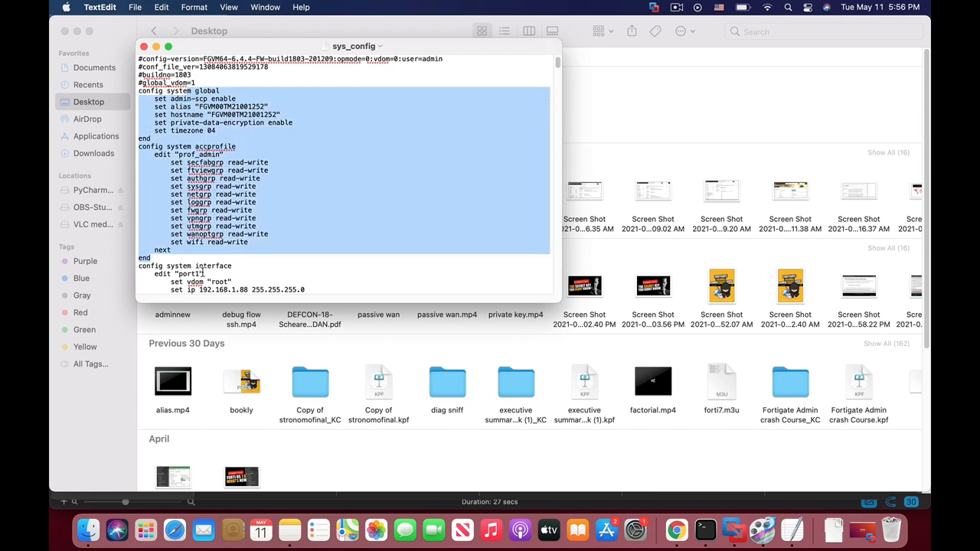
scroll(down, 3)
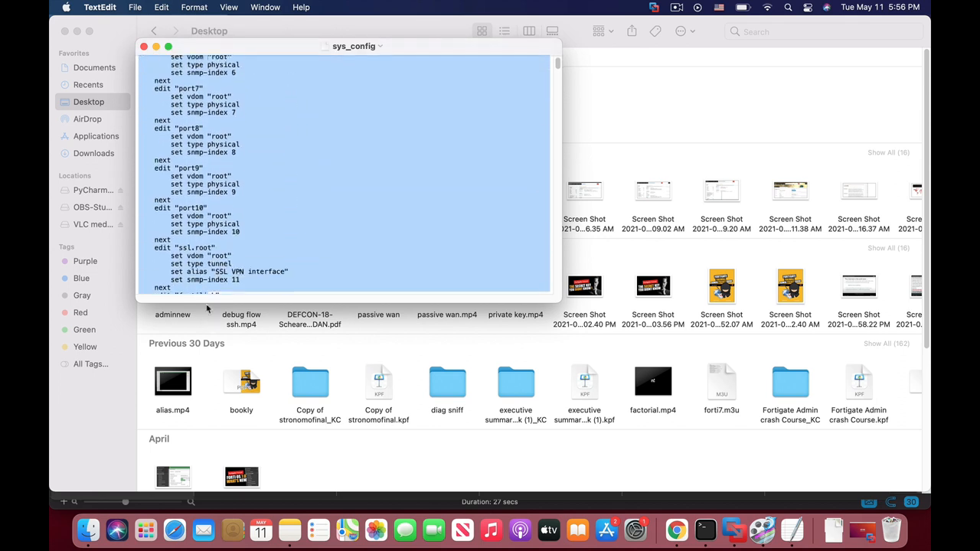
scroll(down, 3)
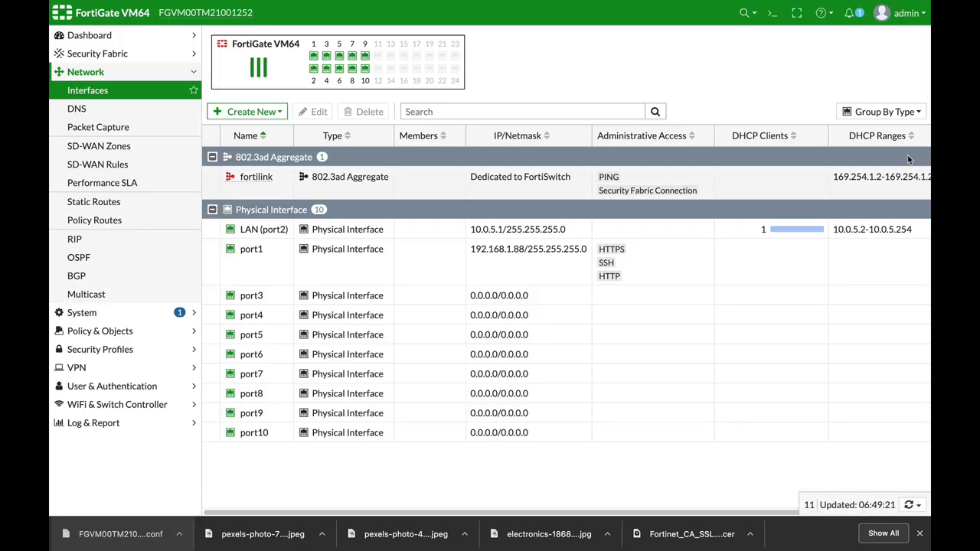
Upload sys_config from the Desktop under admin > Configuration > Restore and confirm with OK.
click(913, 14)
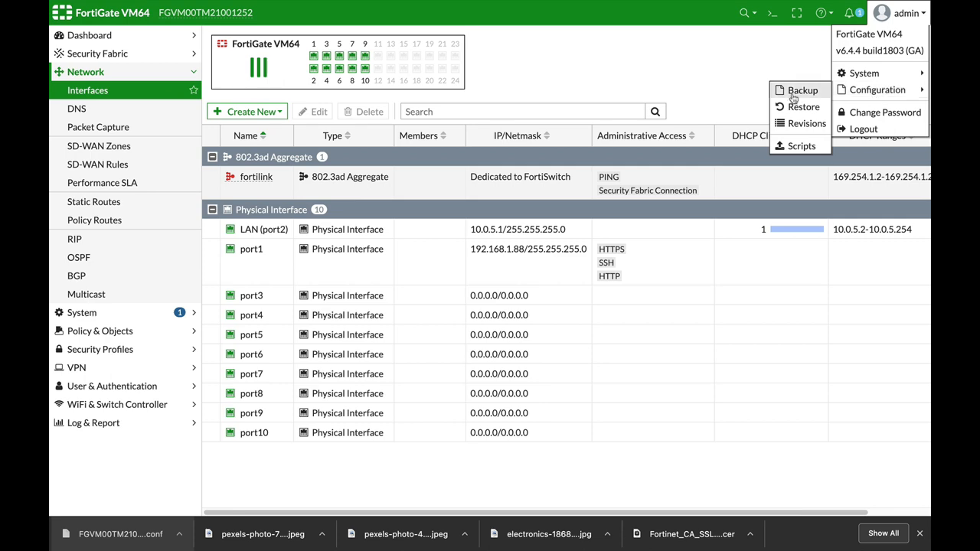
click(804, 106)
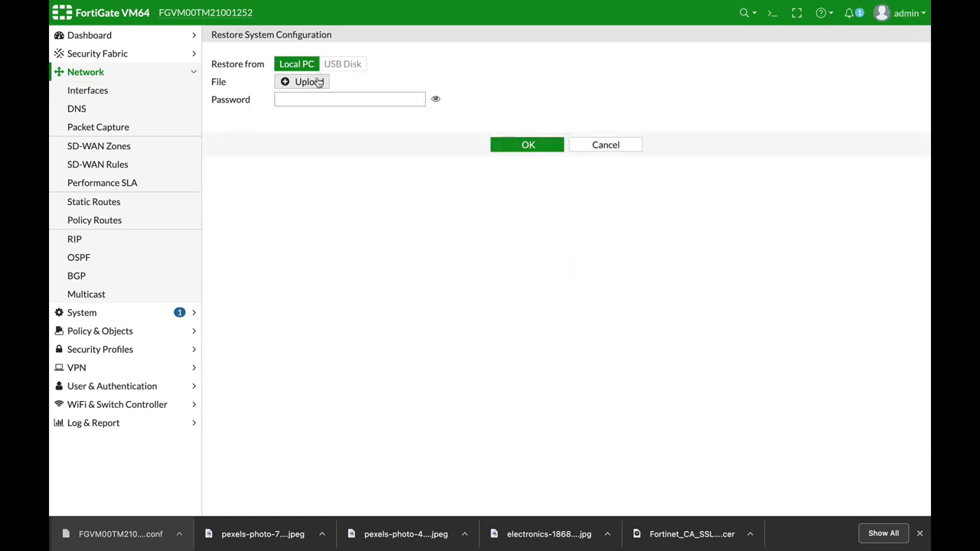
click(300, 82)
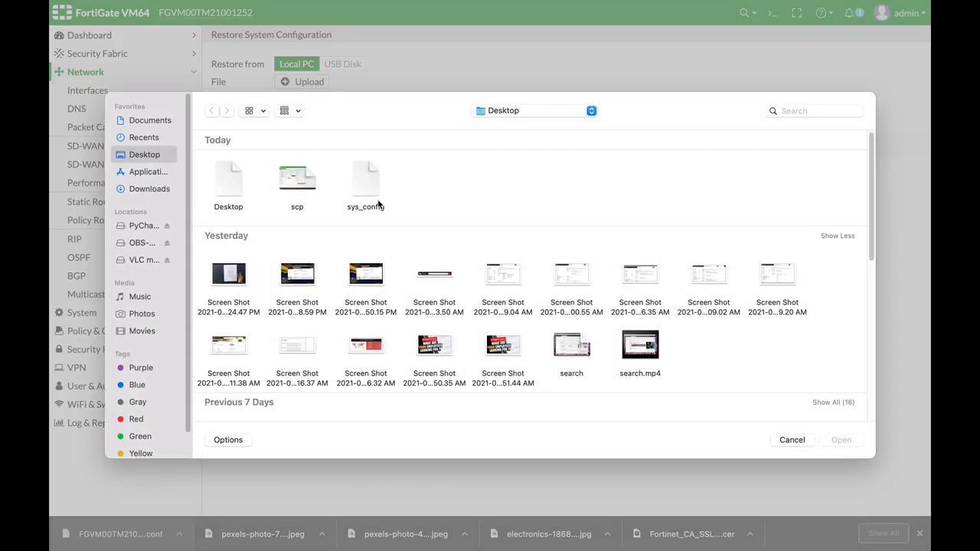
click(365, 179)
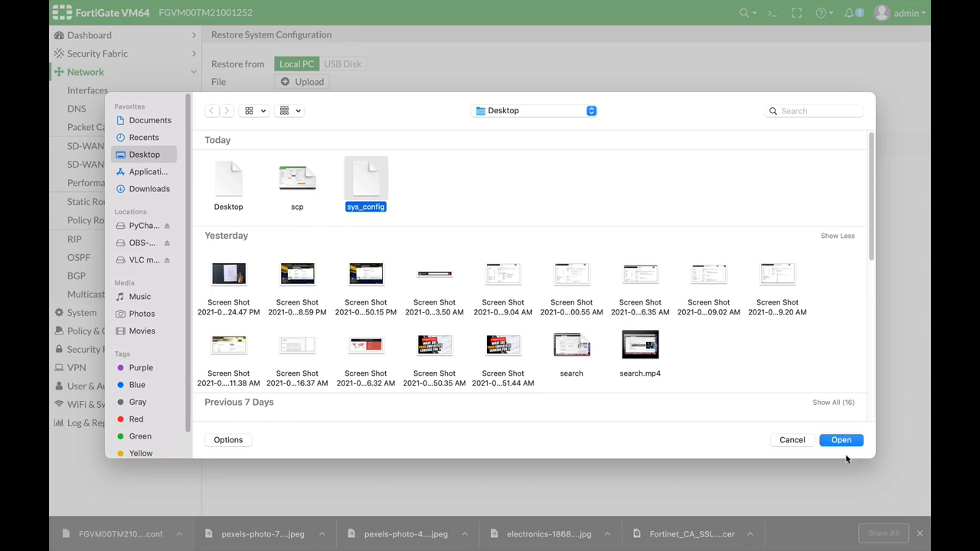
click(841, 440)
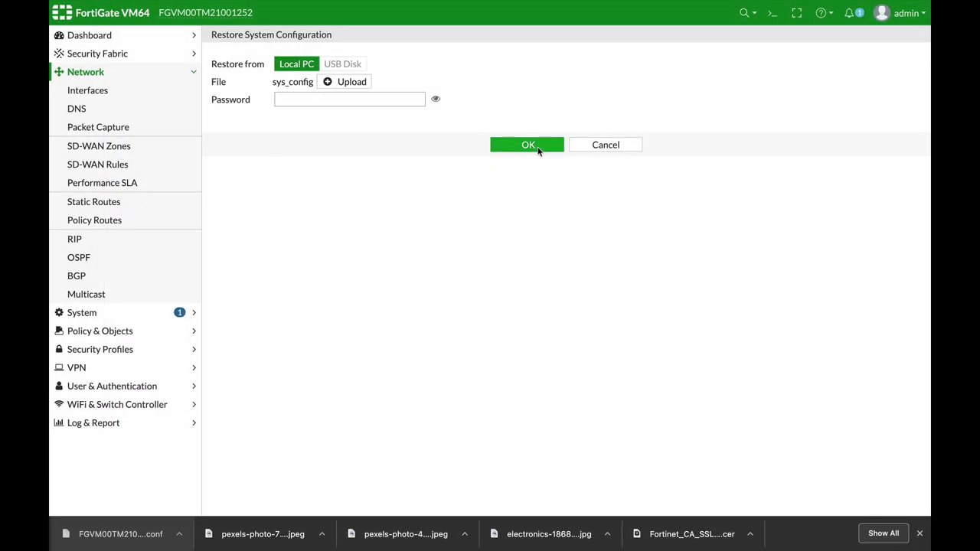
click(527, 145)
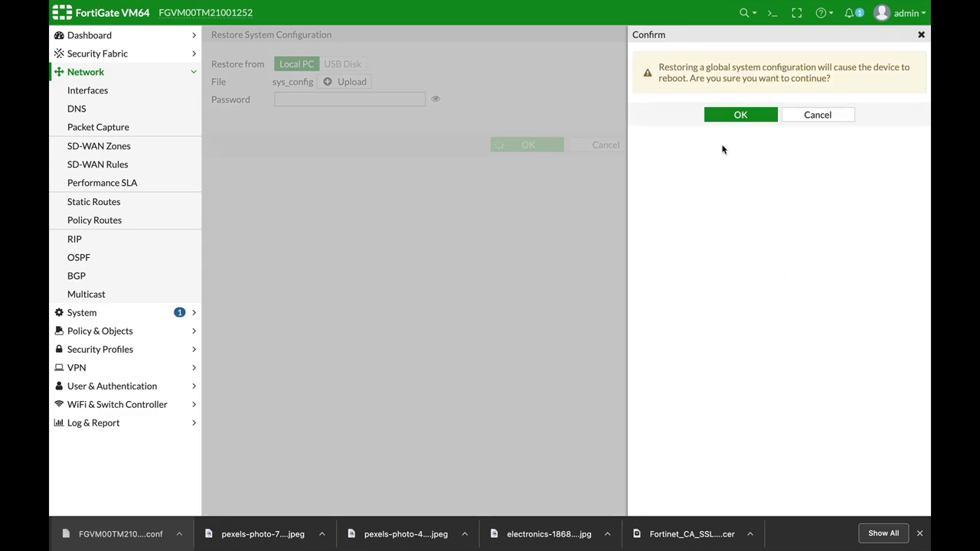